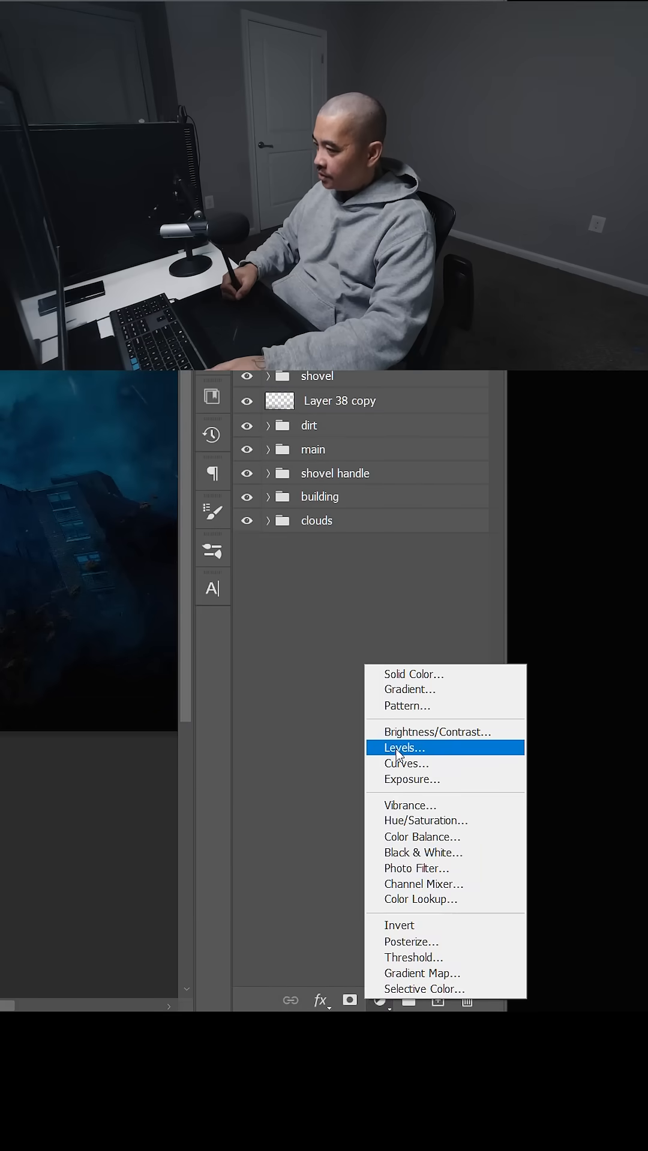
# - Add a Levels adjustment layer to brighten the white dust layer
pyautogui.click(402, 748)
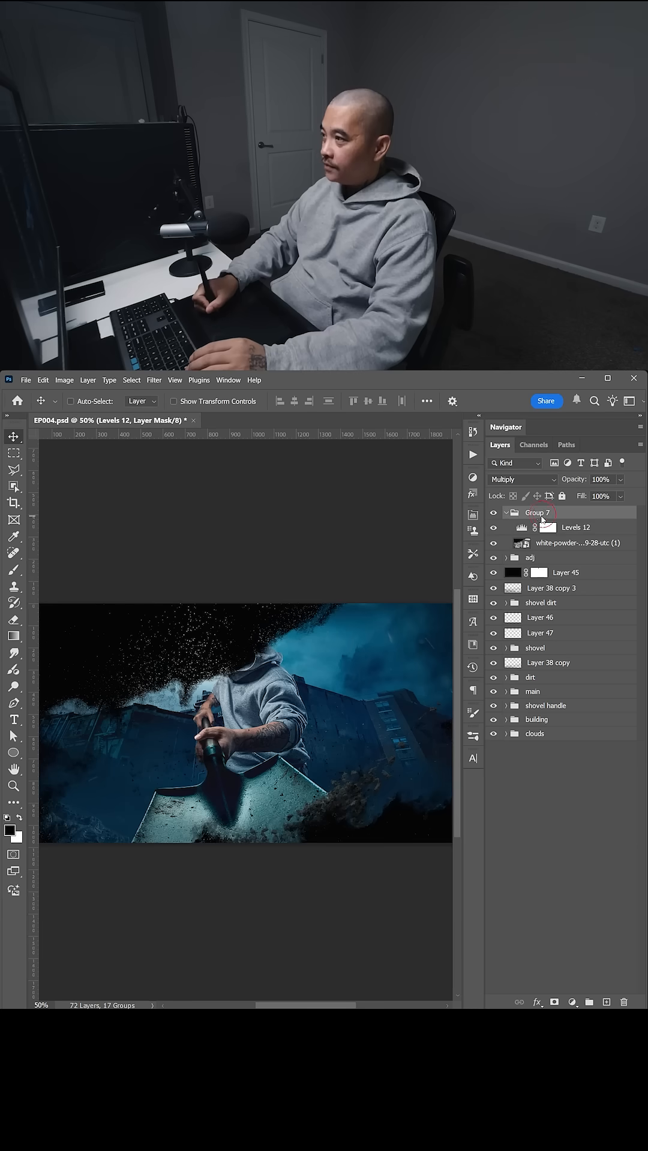
# - Load the subject, shovel and dirt pieces as one selection, then target Group 7's mask
pyautogui.click(538, 513)
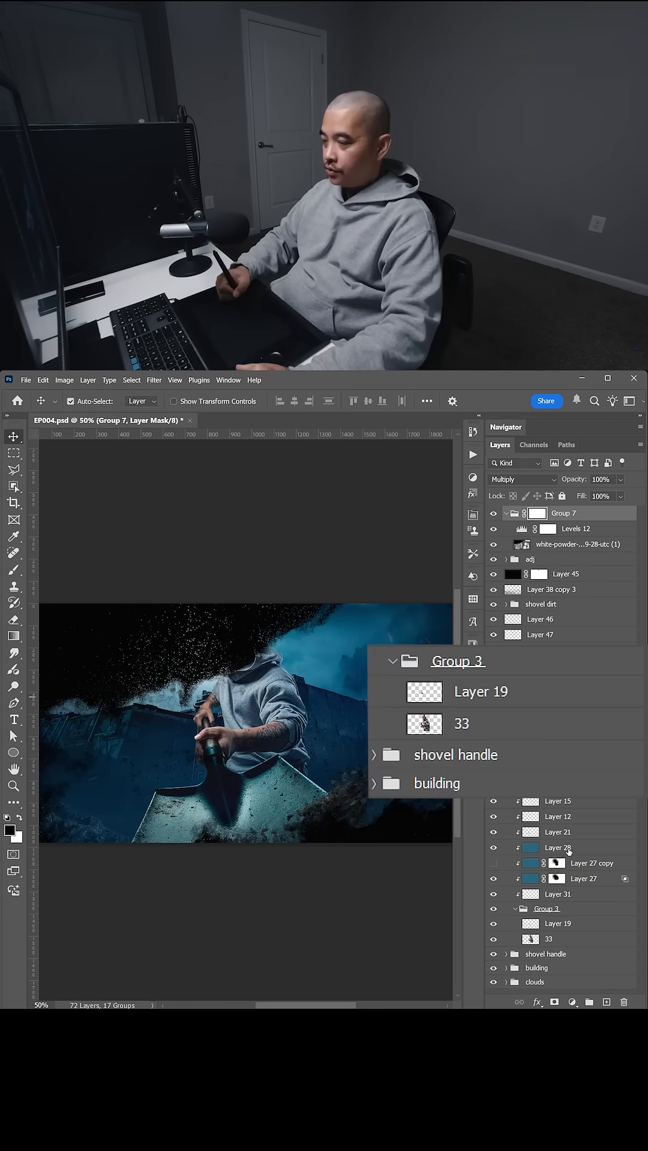
pyautogui.click(425, 724)
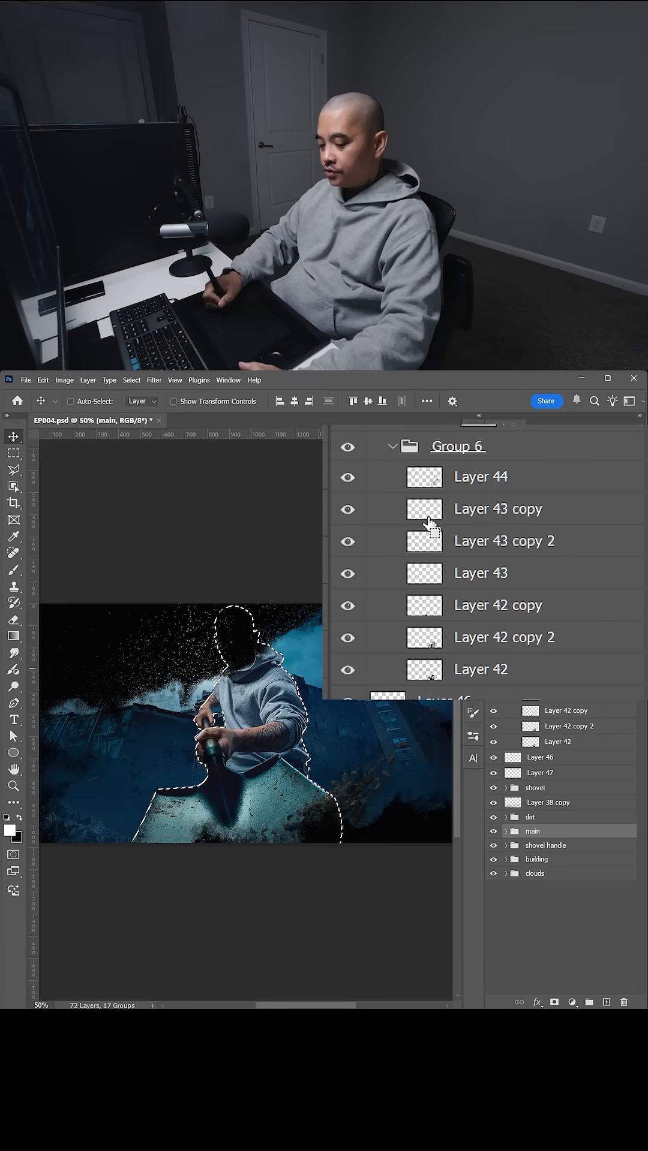
pyautogui.click(71, 401)
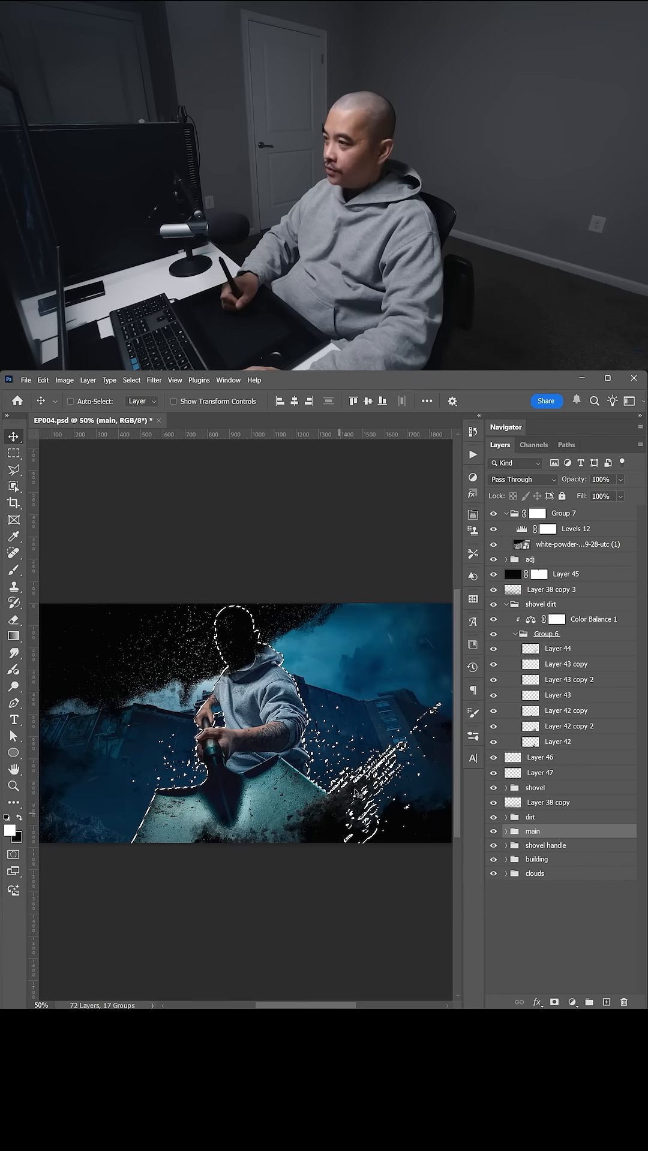
pyautogui.click(549, 513)
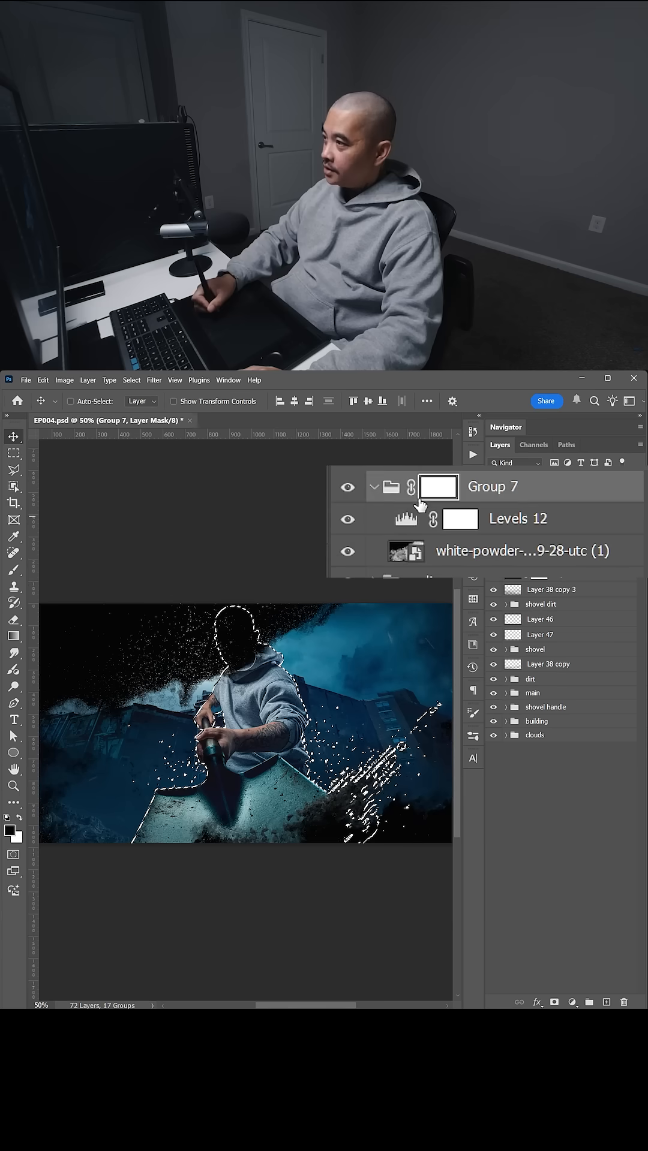